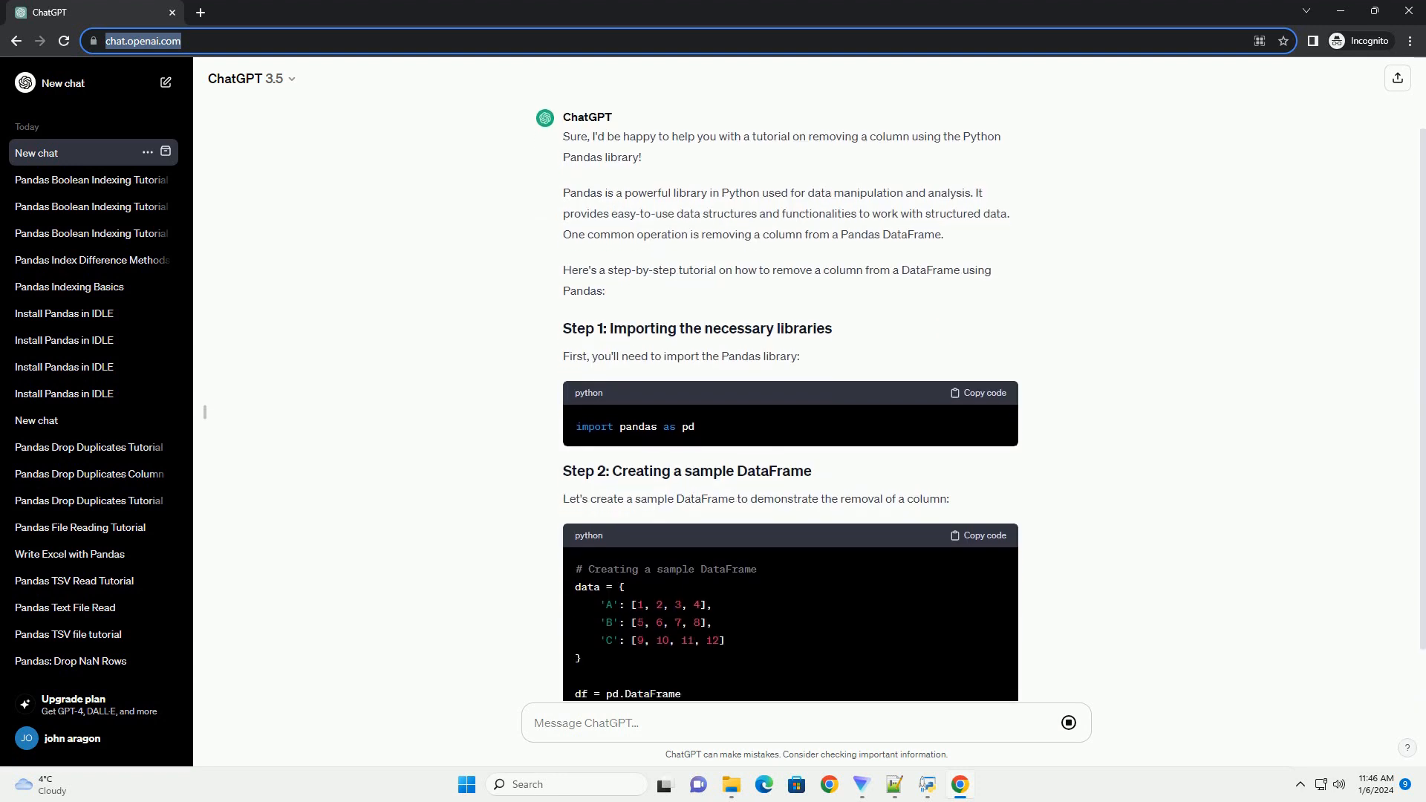
{"action": "scroll", "scroll_direction": "down", "scroll_amount": 3}
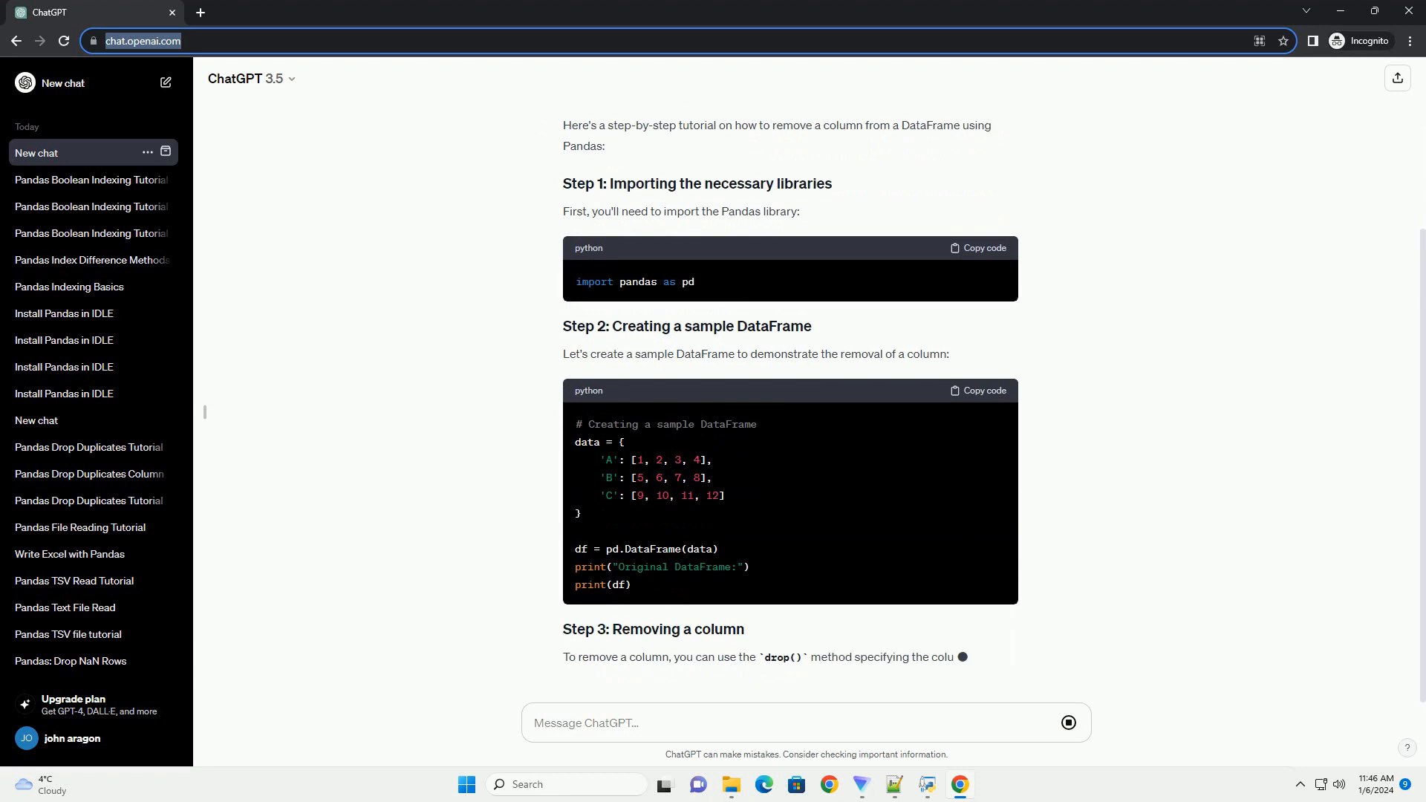
{"action": "scroll", "scroll_direction": "down", "scroll_amount": 3}
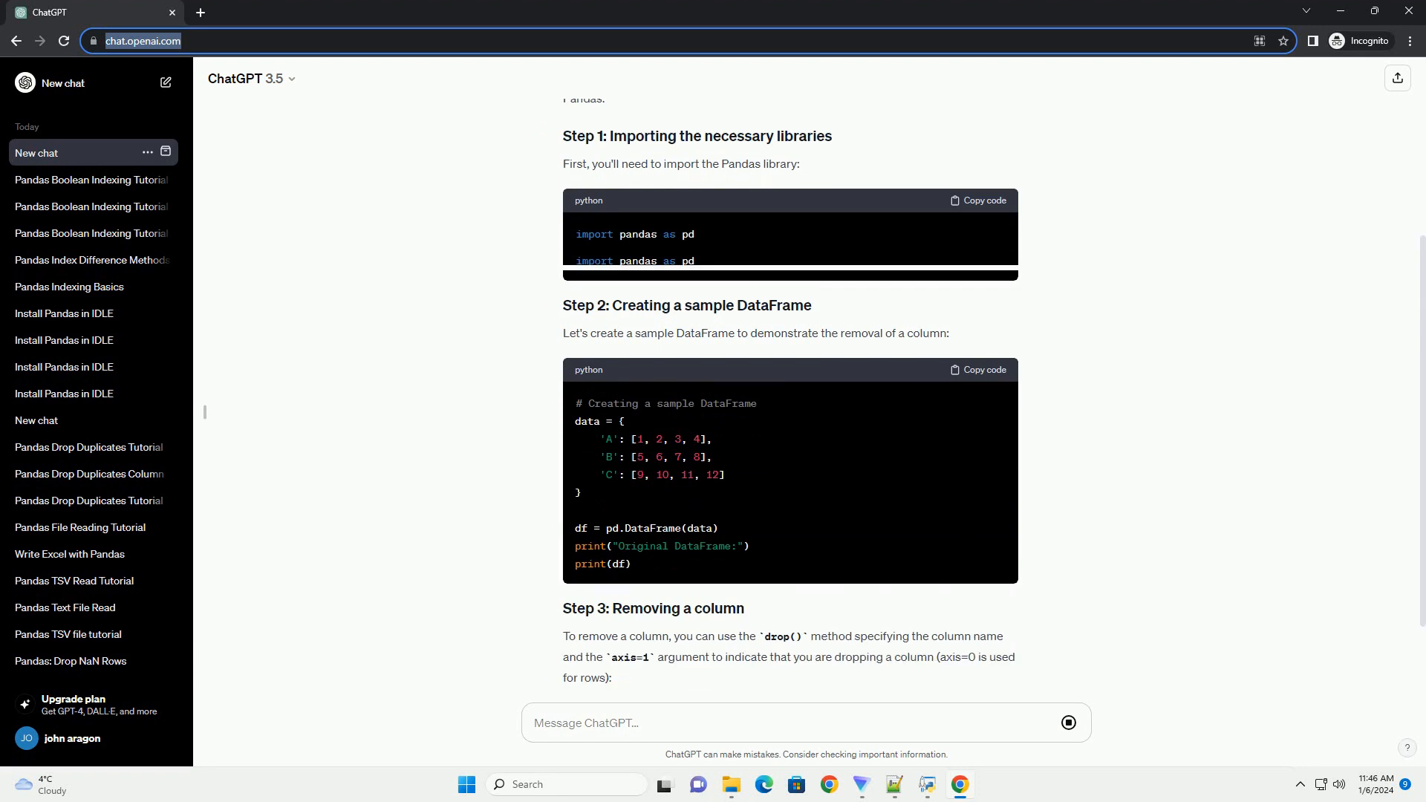
{"action": "scroll", "scroll_direction": "down", "scroll_amount": 3}
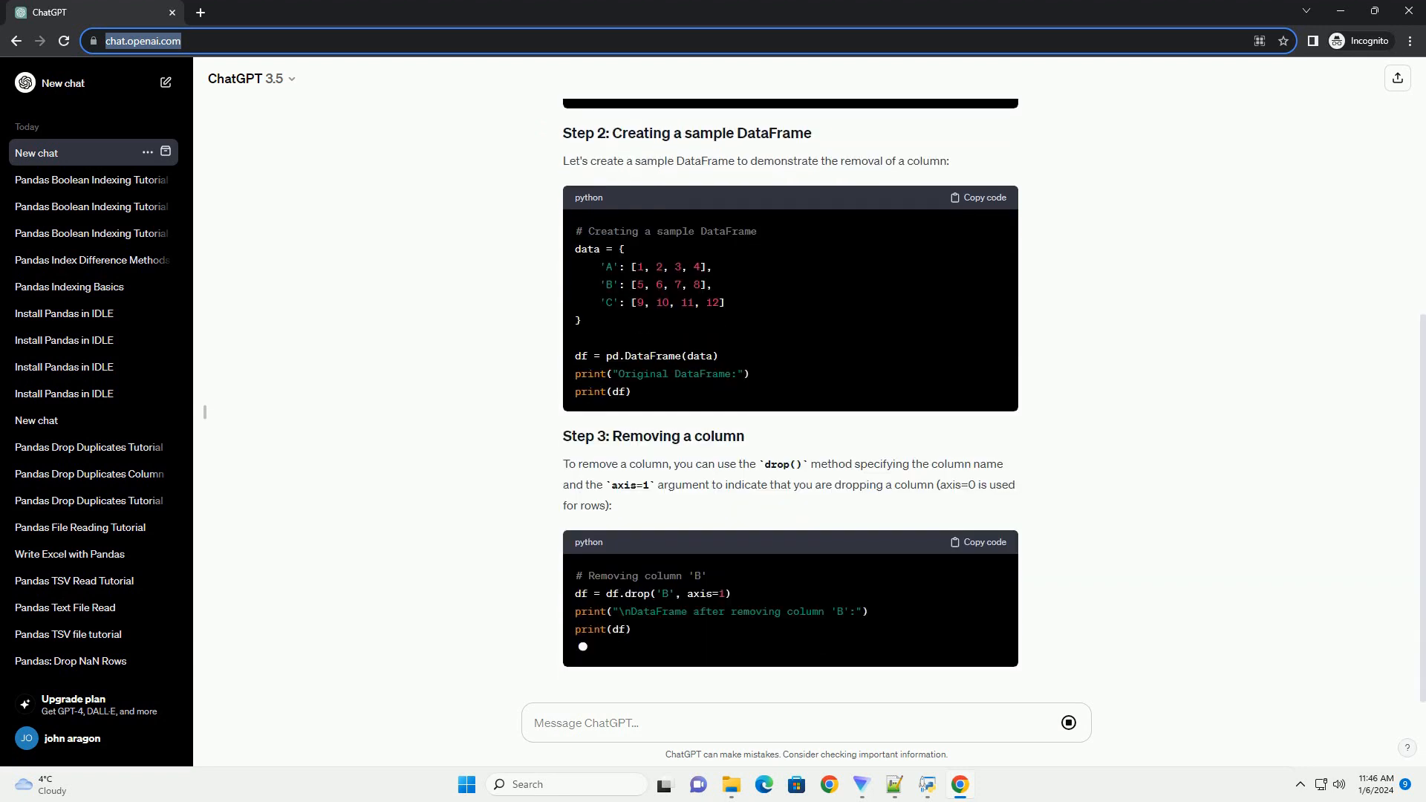
{"action": "scroll", "scroll_direction": "down", "scroll_amount": 3}
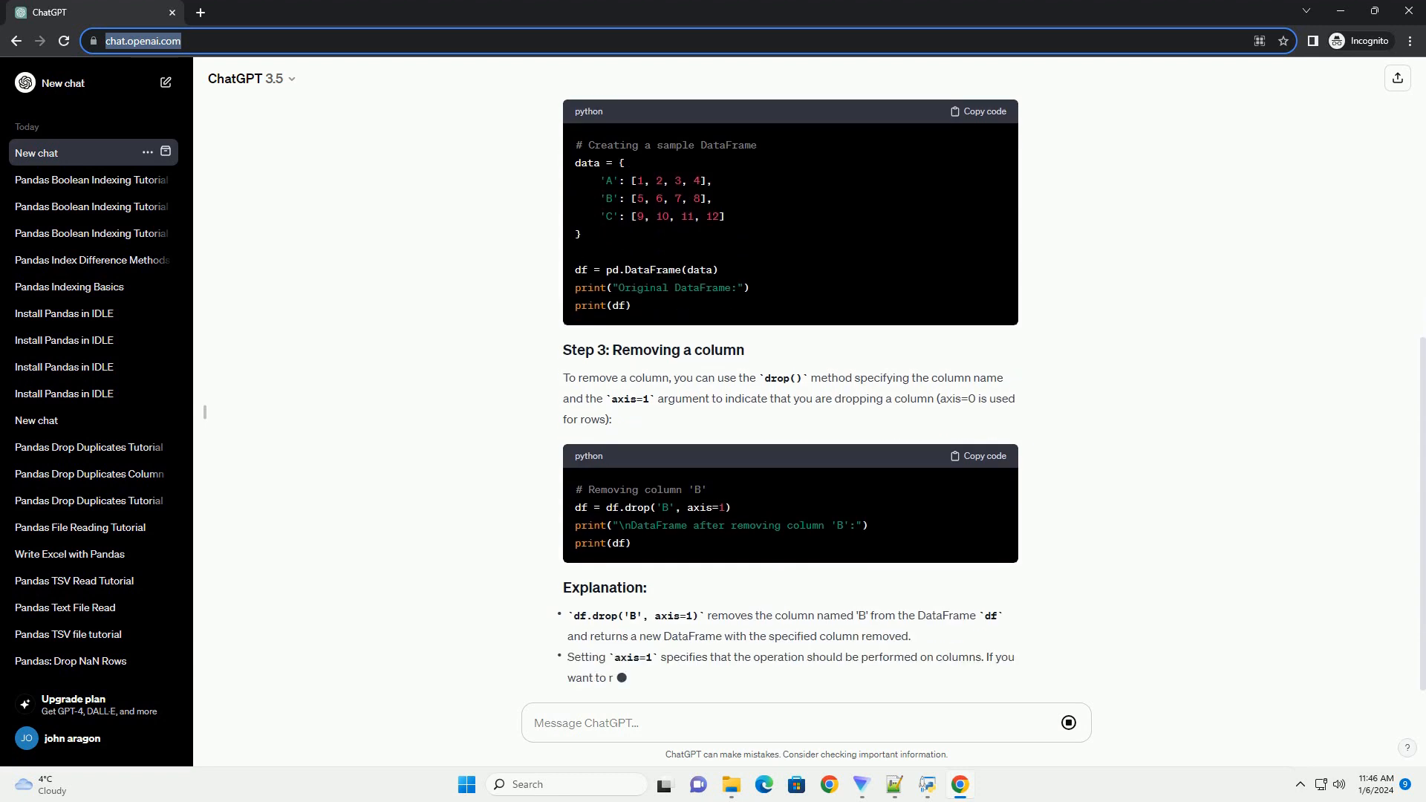
{"action": "scroll", "scroll_direction": "down", "scroll_amount": 3}
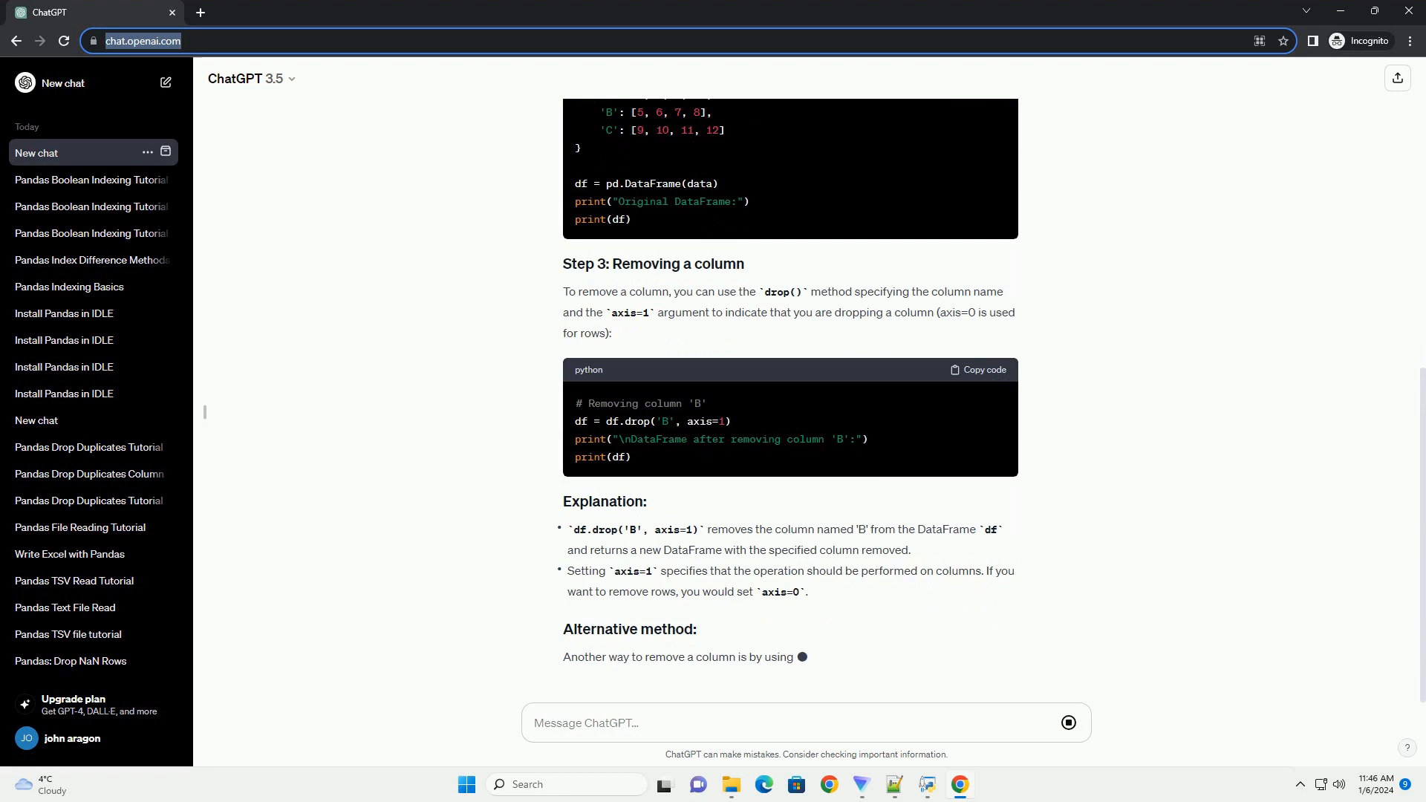
{"action": "scroll", "scroll_direction": "down", "scroll_amount": 3}
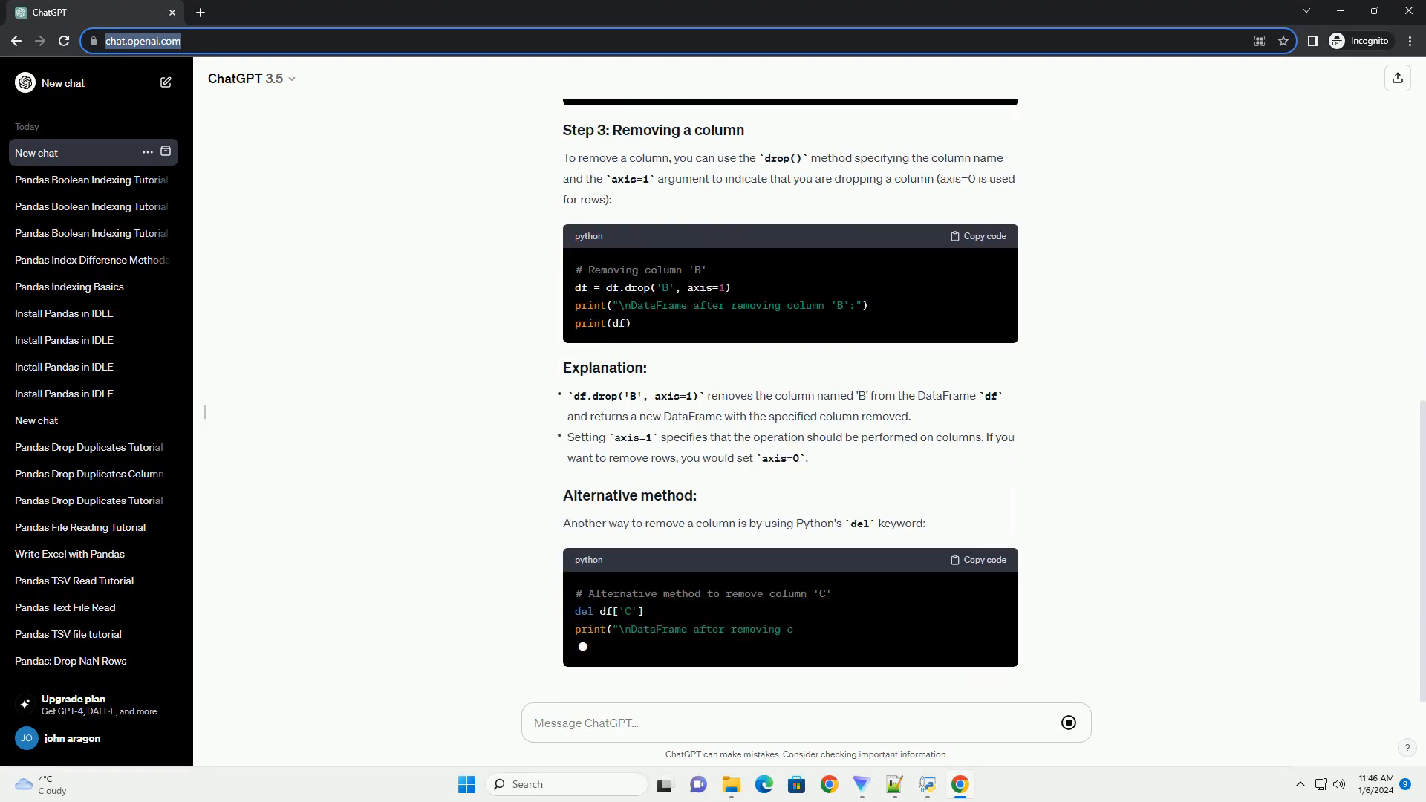
{"action": "scroll", "scroll_direction": "down", "scroll_amount": 3}
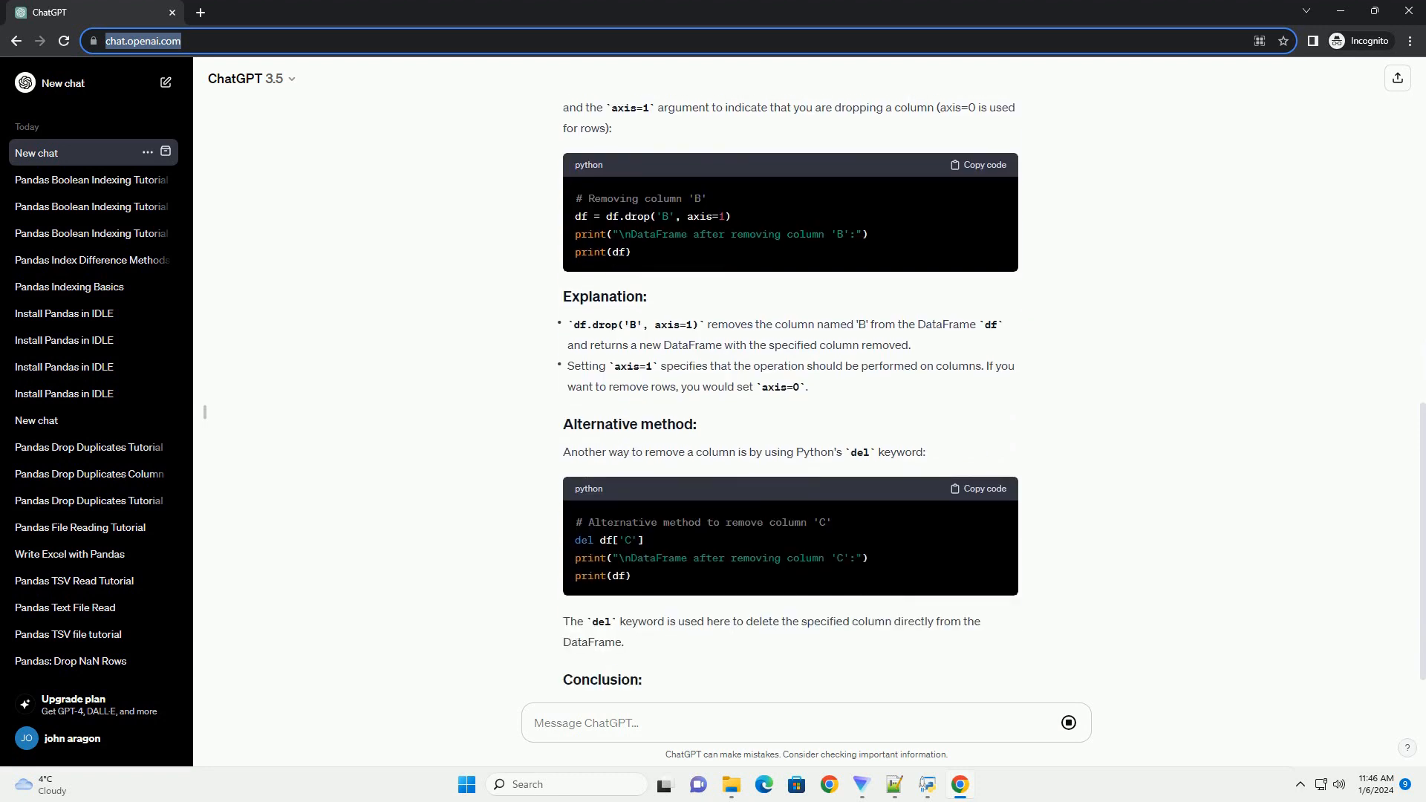
{"action": "scroll", "scroll_direction": "down", "scroll_amount": 3}
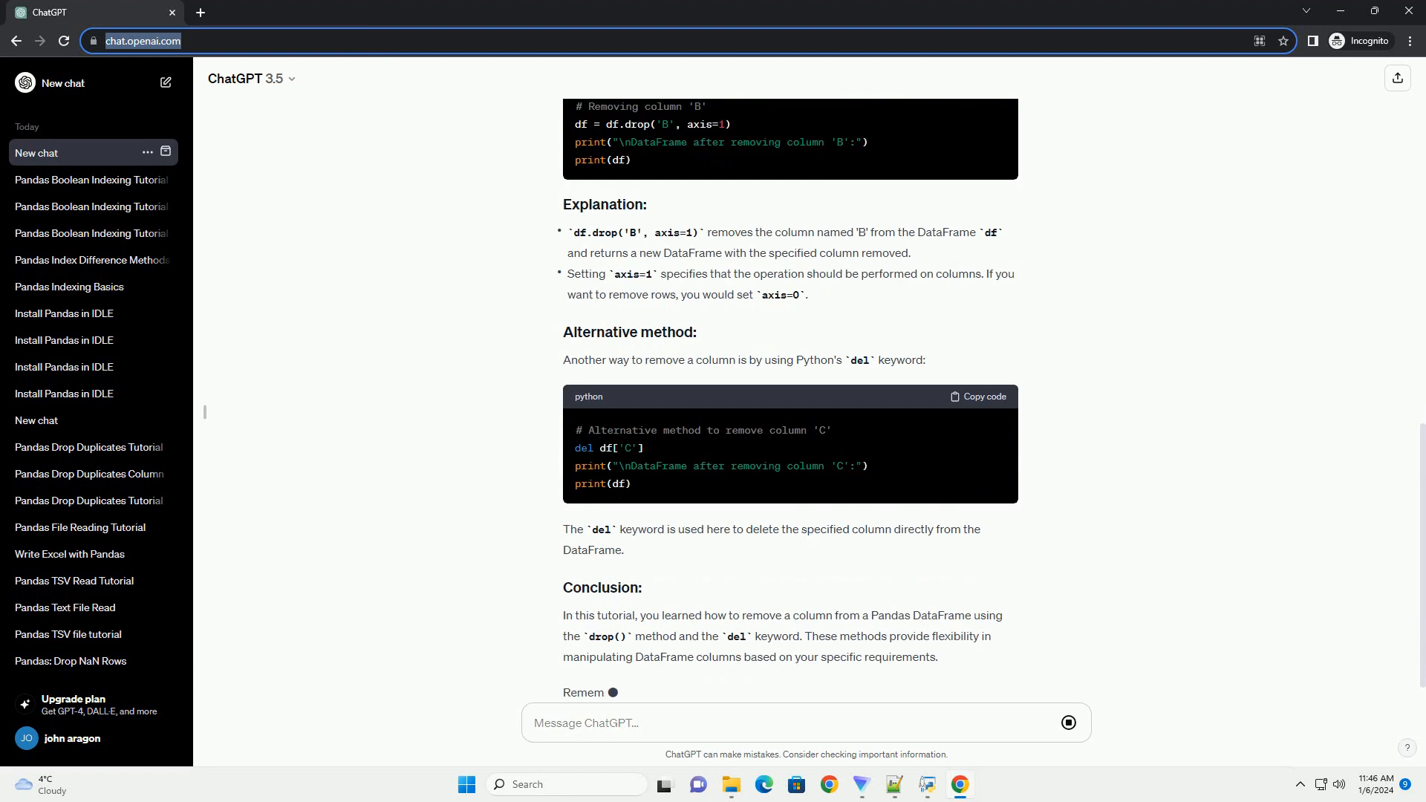
{"action": "scroll", "scroll_direction": "down", "scroll_amount": 3}
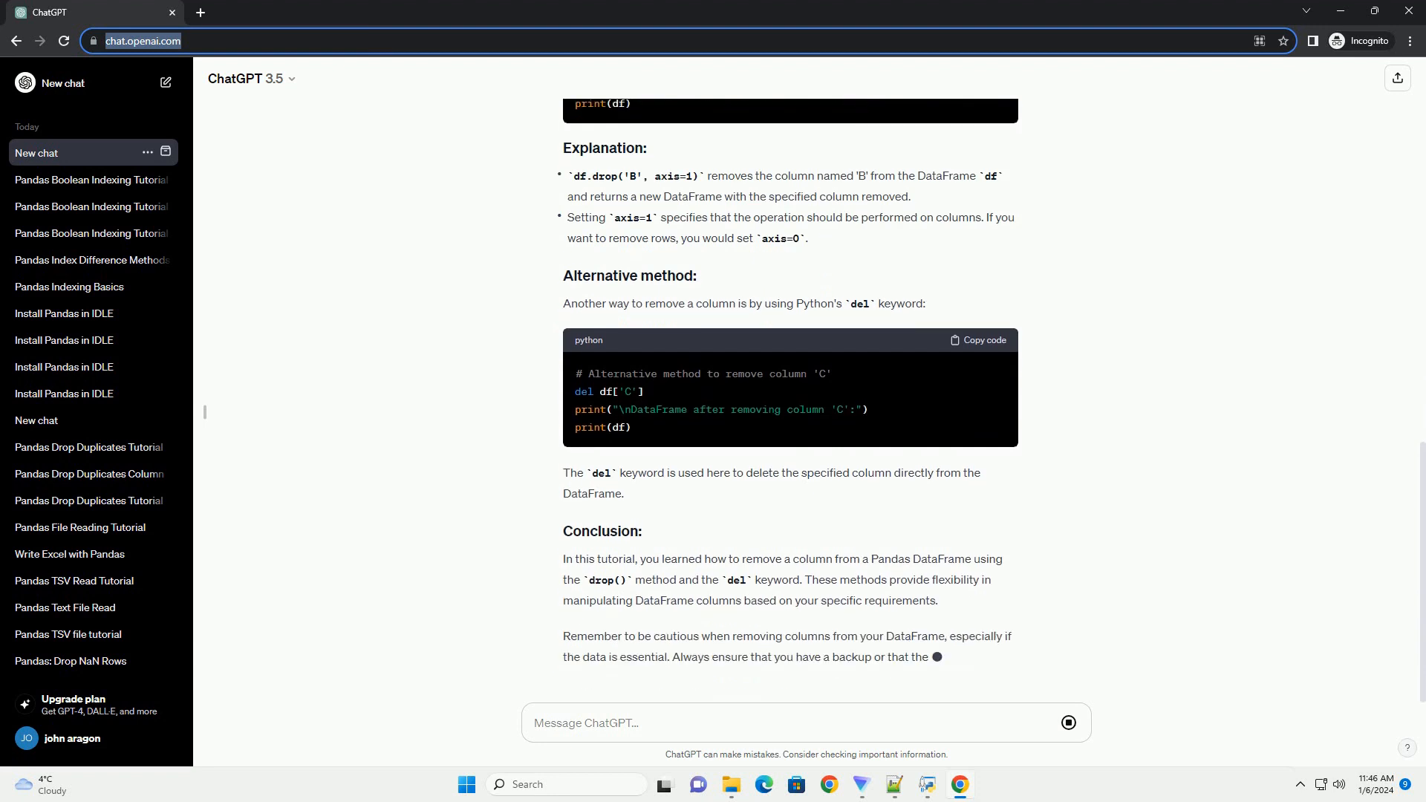